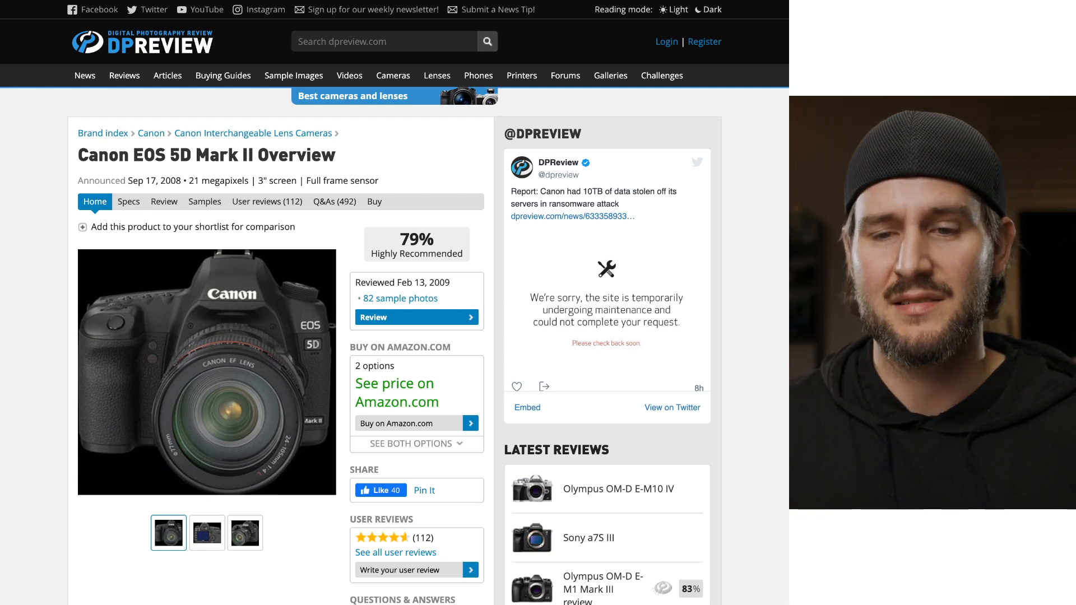
Open the Canon EOS 5D Mark III overview page from the 5D Mark II product page.
left_click(129, 202)
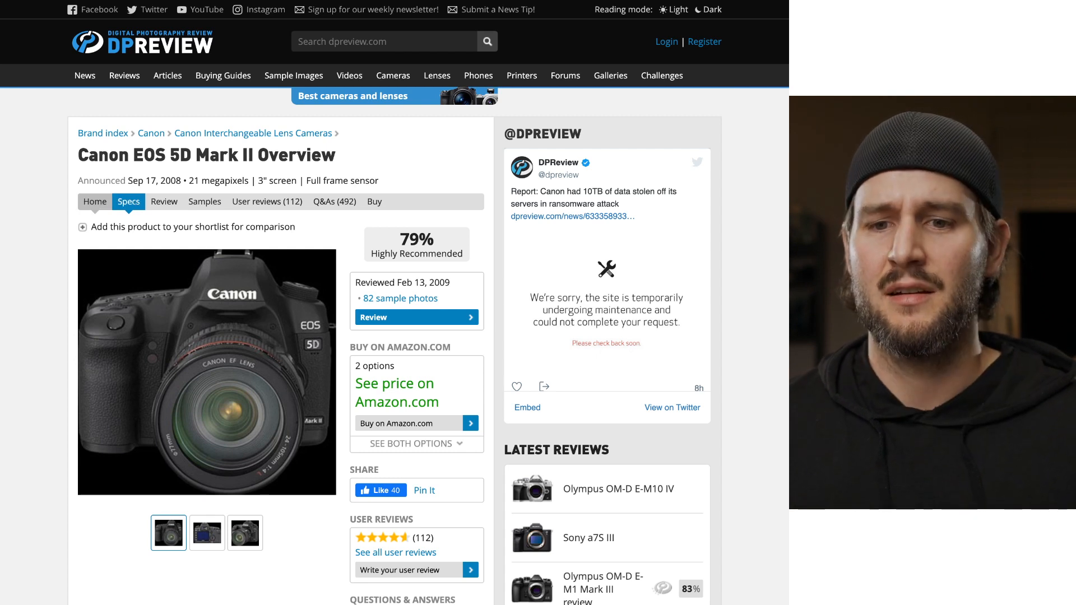
left_click(95, 201)
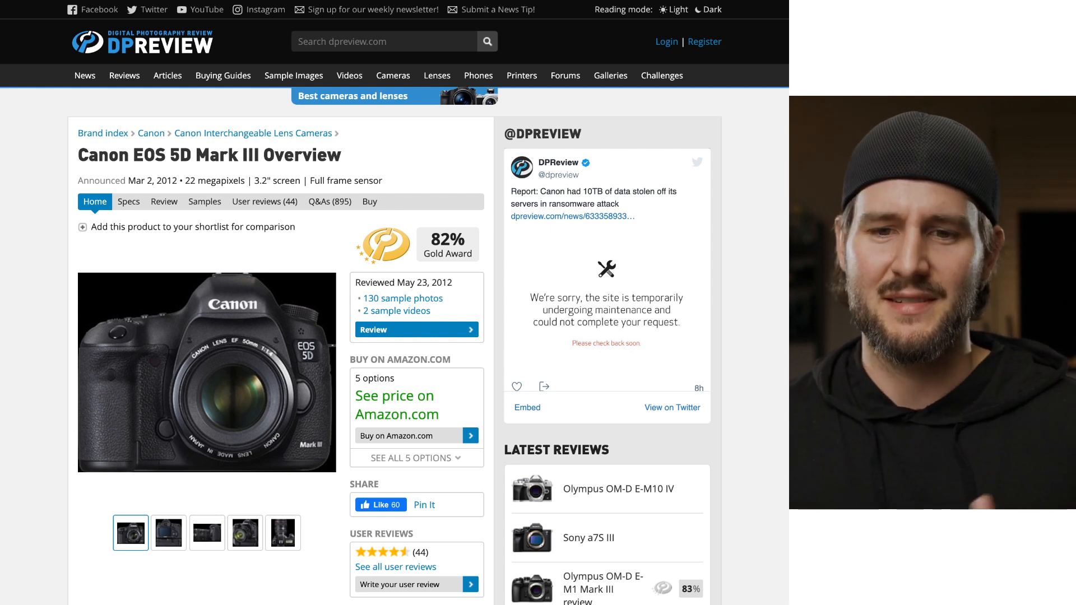
double_click(146, 181)
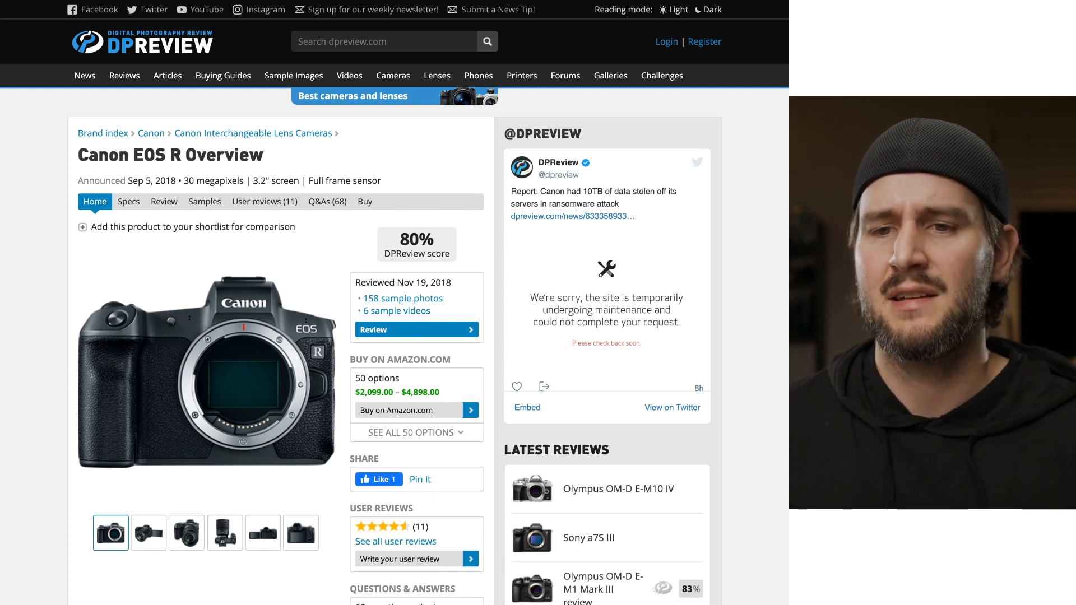
Select the Canon EOS R5 from the Canon Interchangeable Lens Cameras listing.
left_click(223, 75)
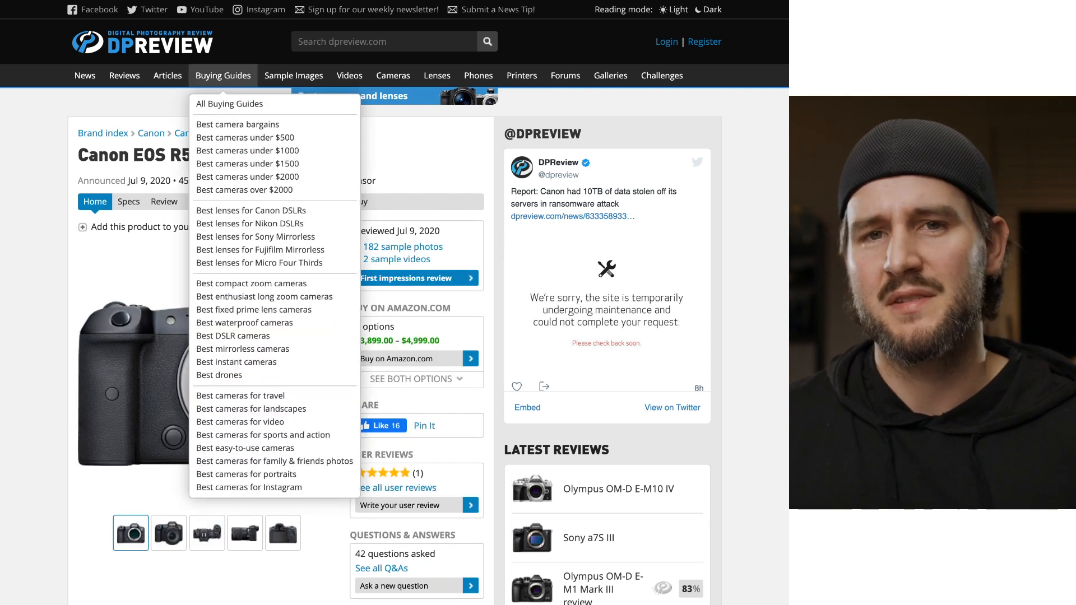